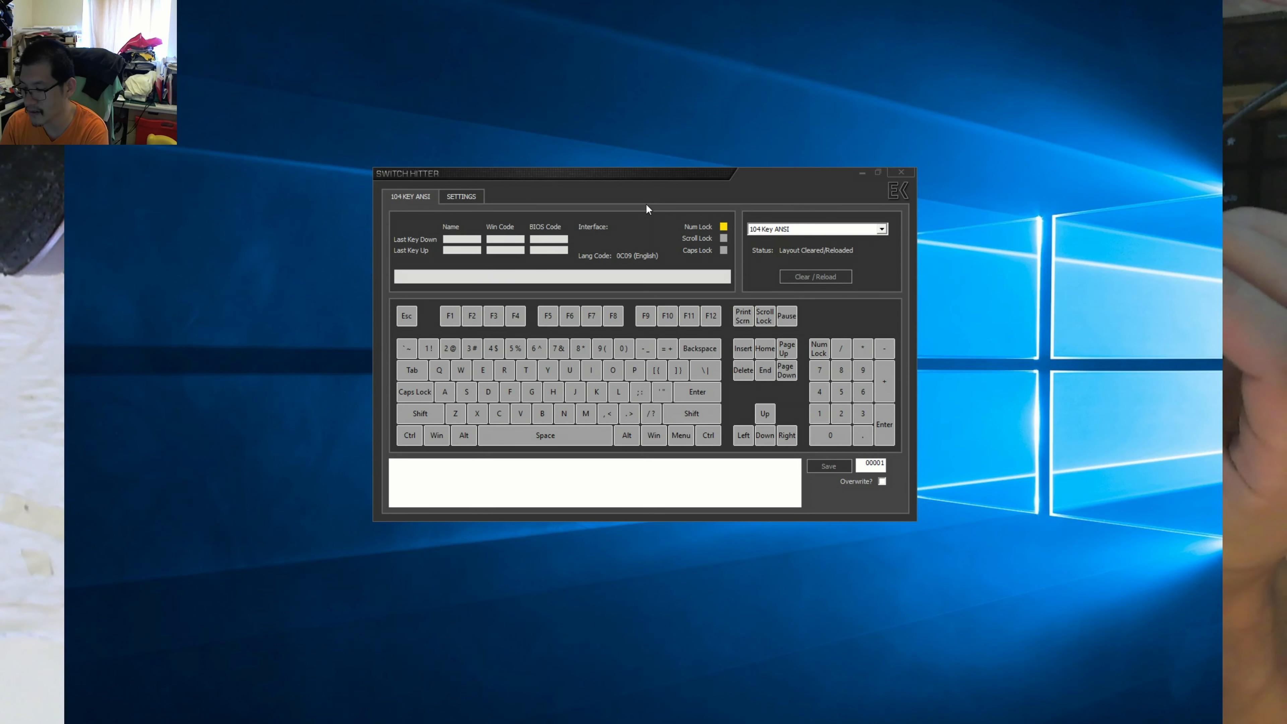
Register the number row keys 1 through 0 green by shorting each switch contact.
{"action": "key", "text": "1"}
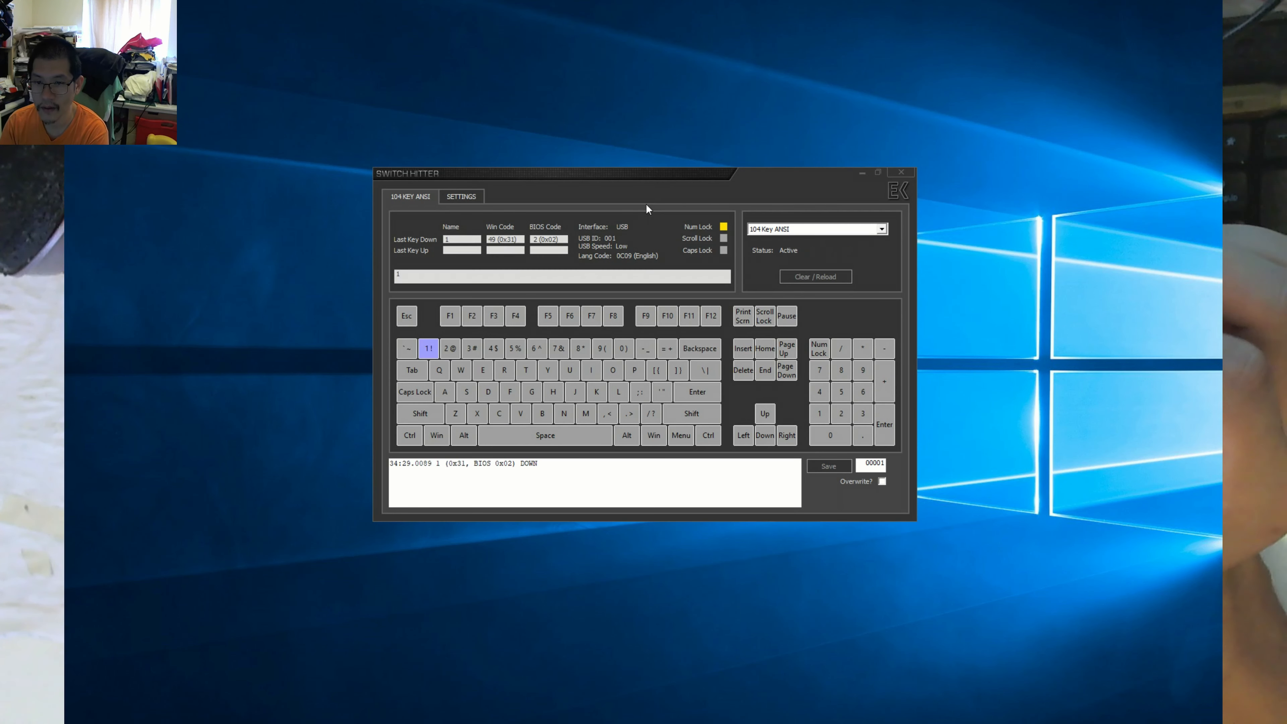
{"action": "key", "text": "1"}
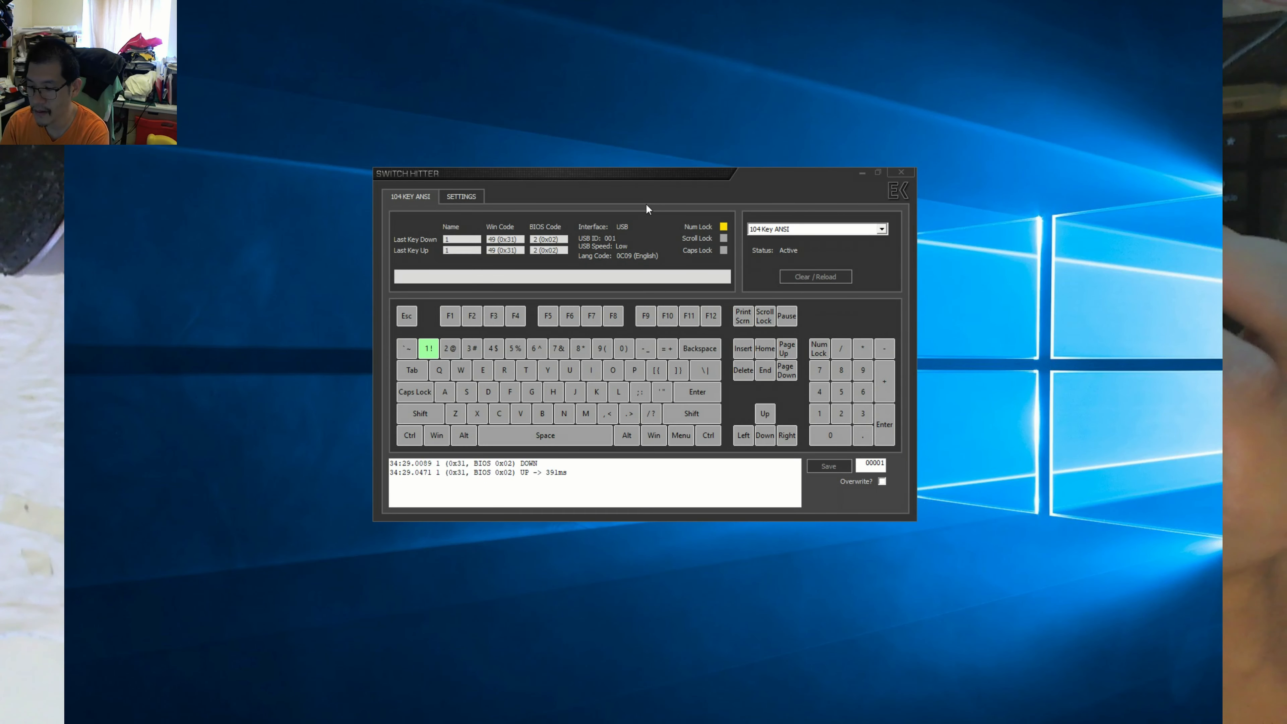
{"action": "key", "text": "2"}
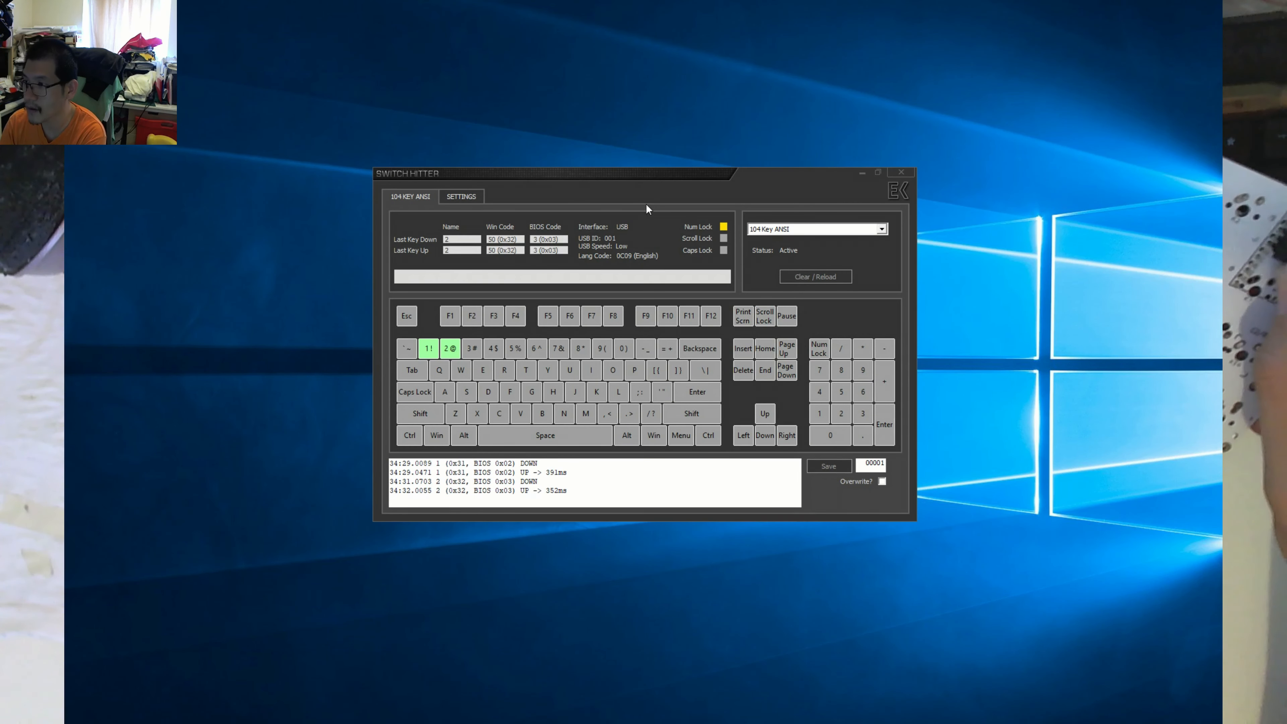
{"action": "key", "text": "3"}
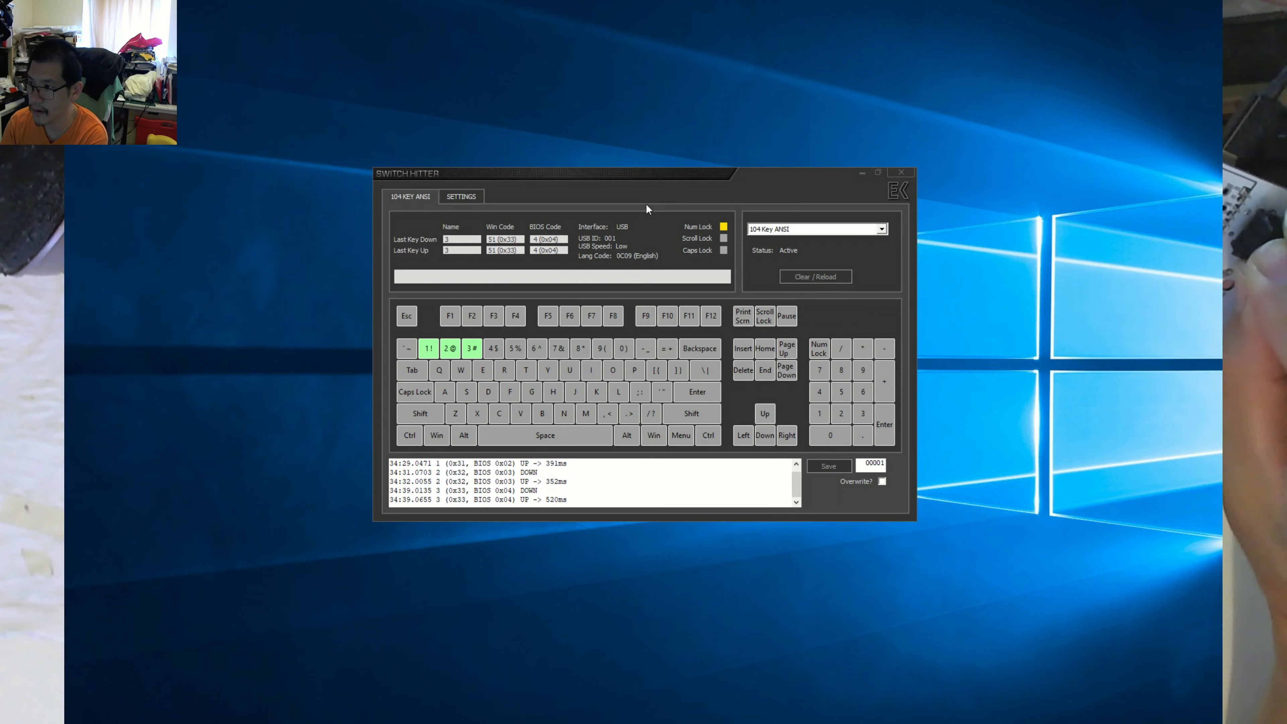
{"action": "key", "text": "4"}
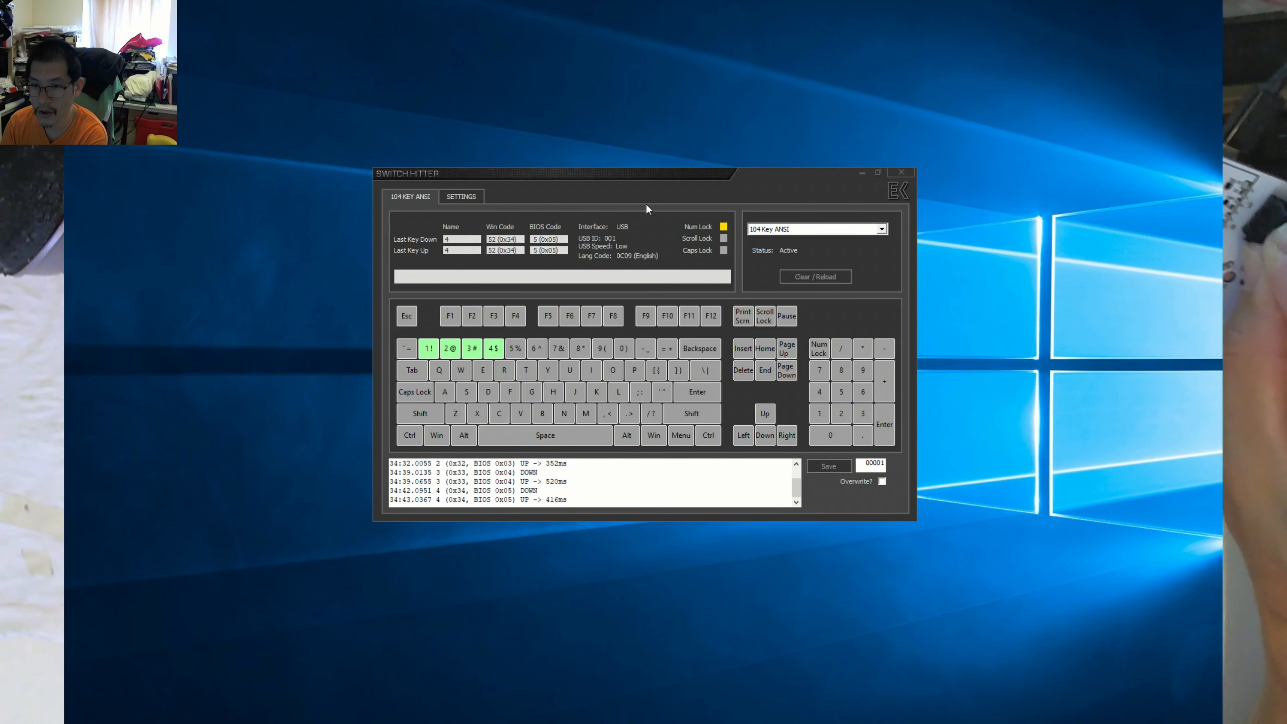
{"action": "key", "text": "5"}
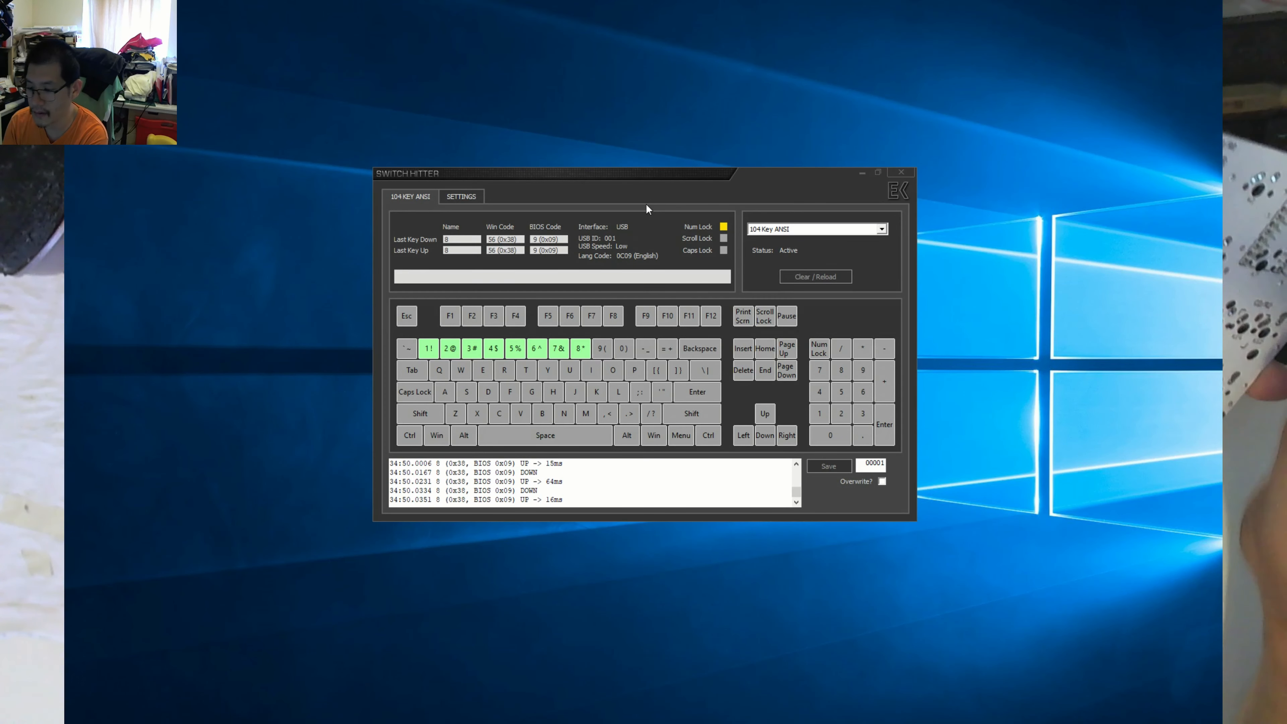
{"action": "key", "text": "9"}
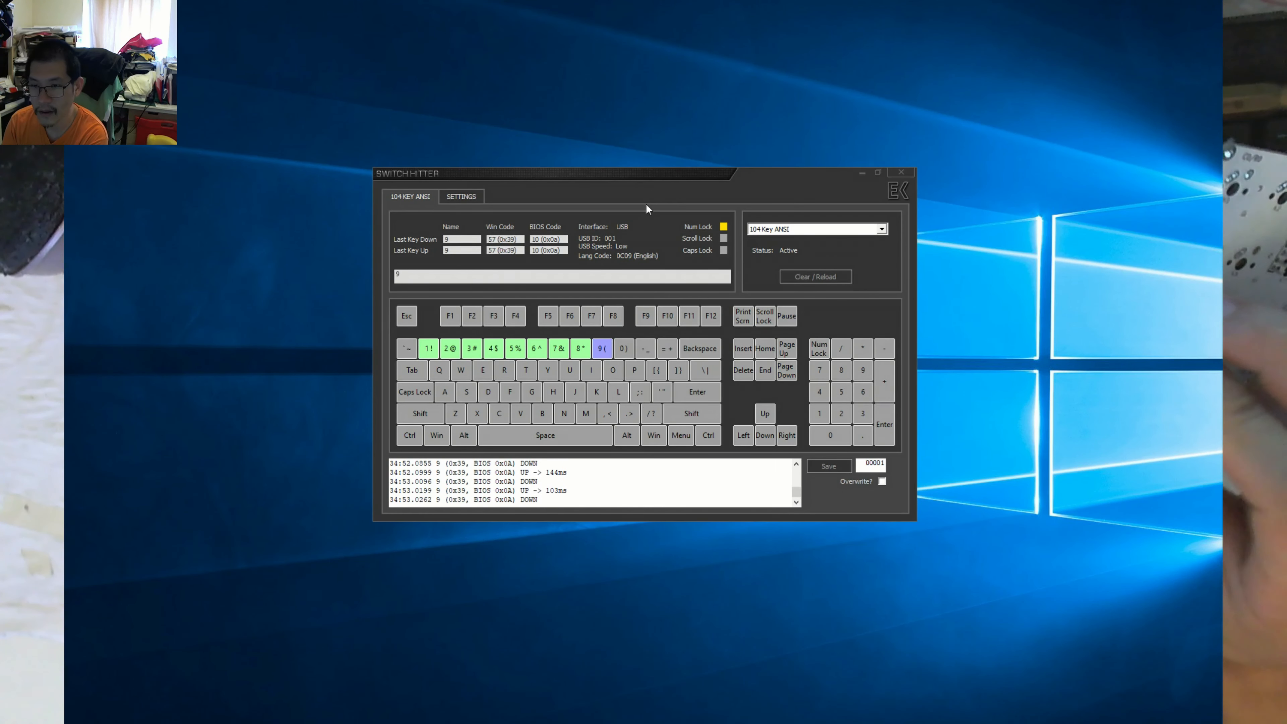
{"action": "key", "text": "0"}
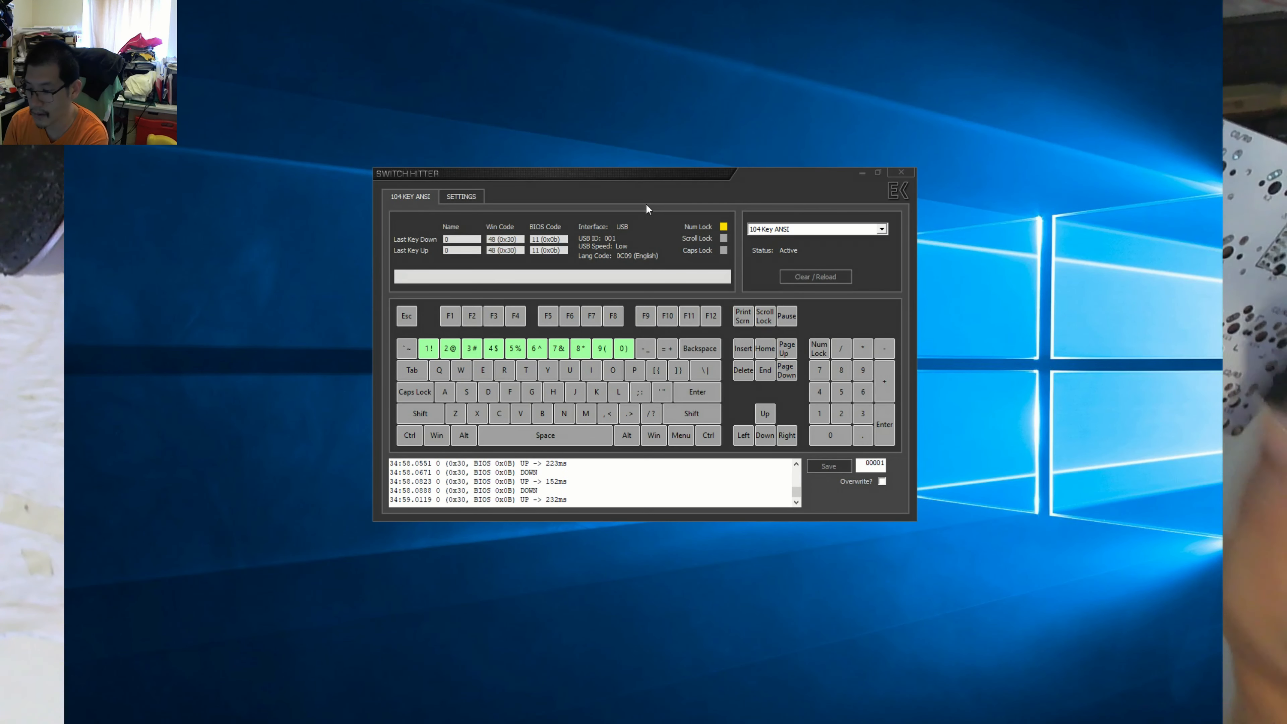
Register the A and B keys green by shorting their switch contacts.
{"action": "key", "text": "a"}
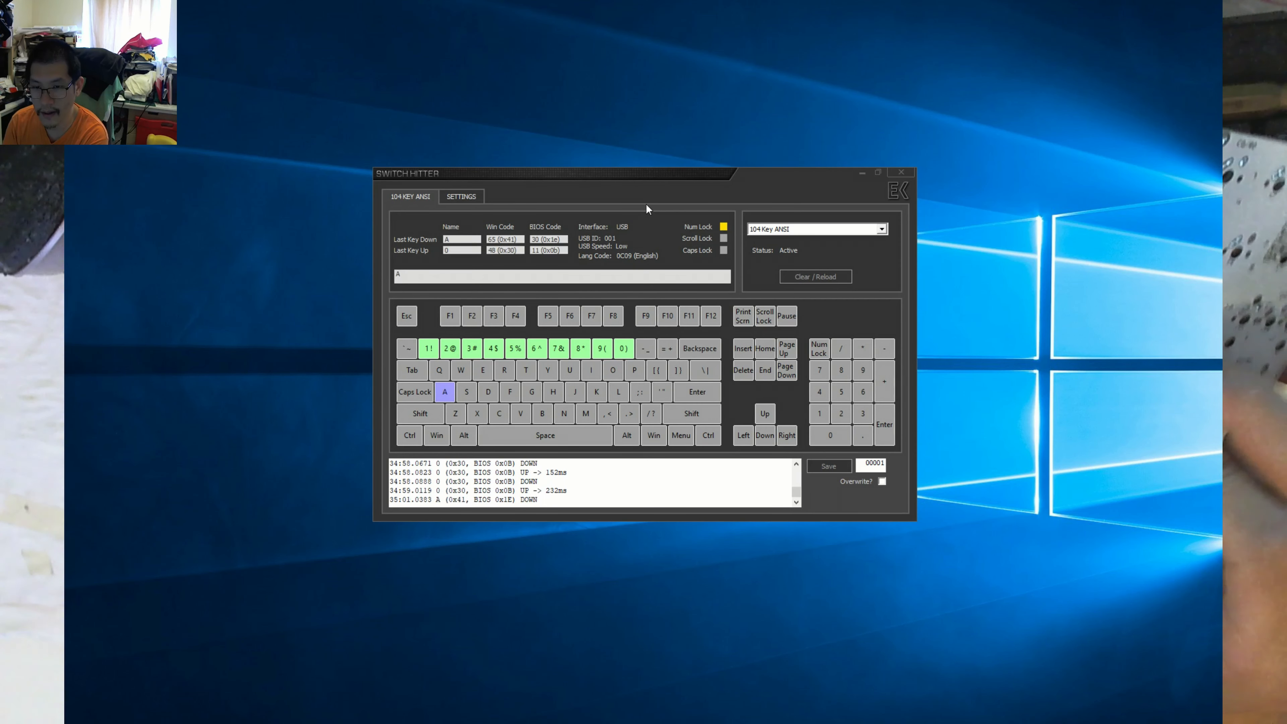
{"action": "key", "text": "b"}
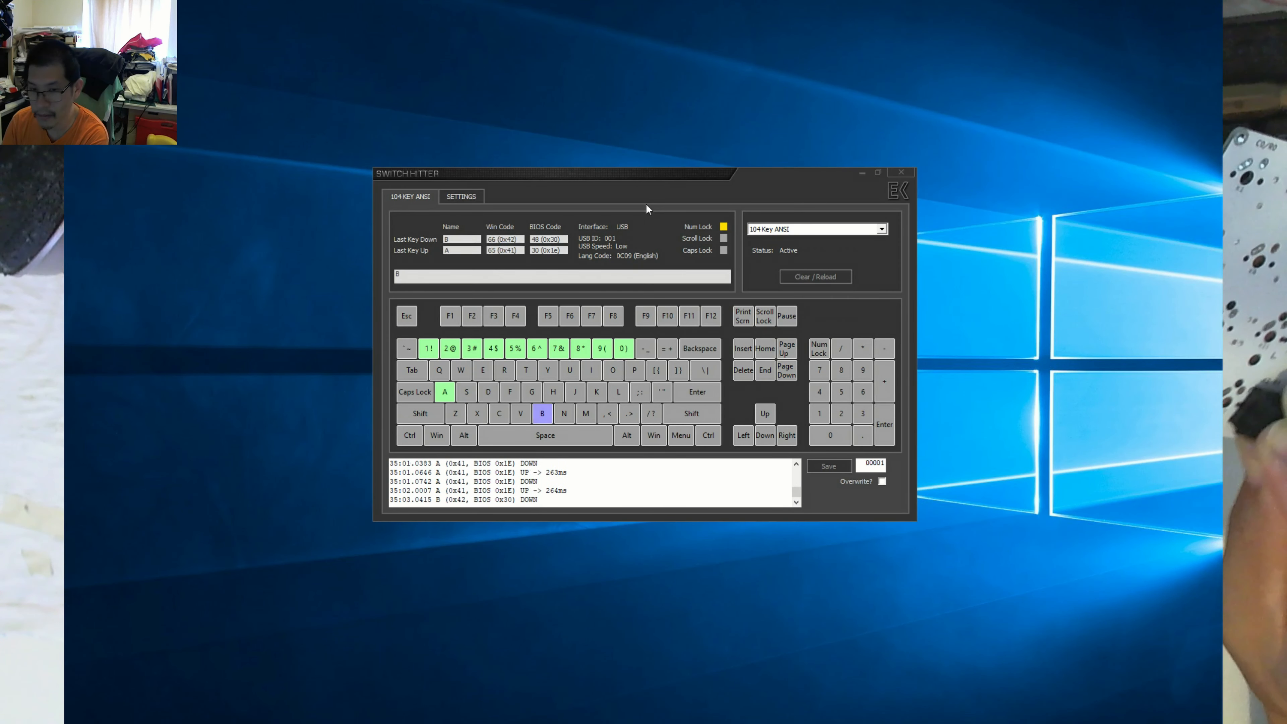
{"action": "key", "text": "b"}
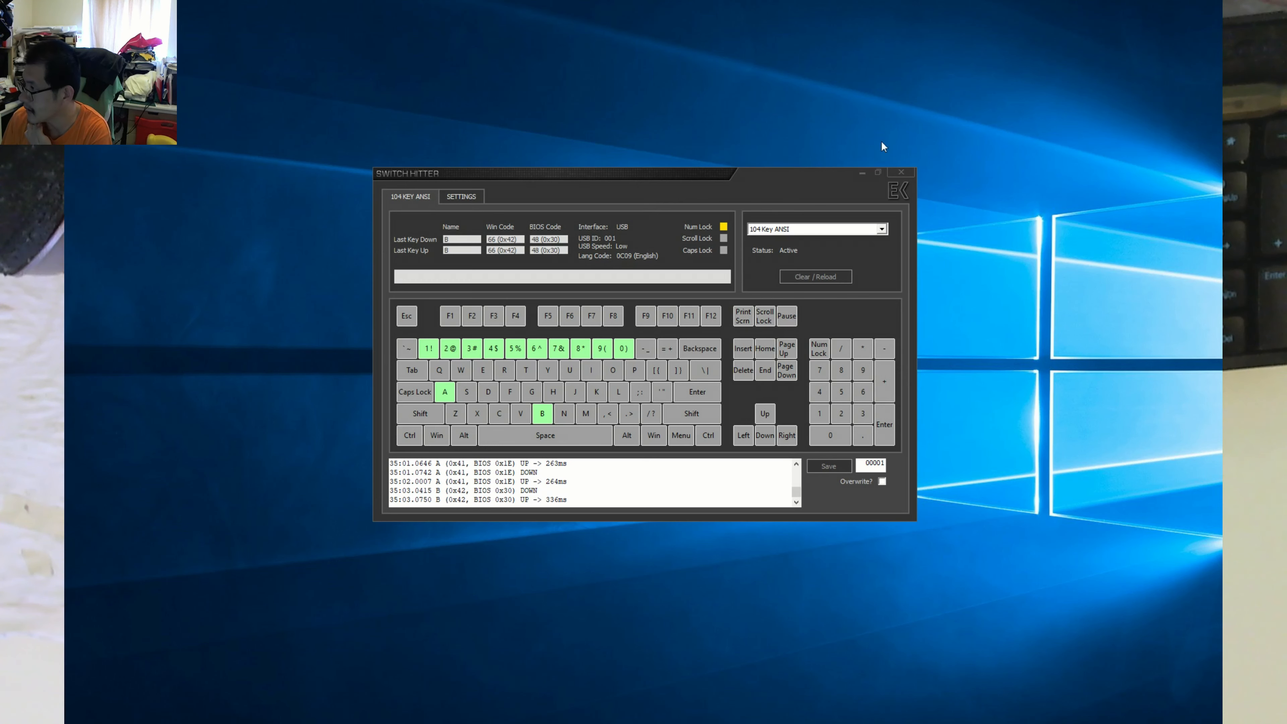
Clear and reload the 104 Key ANSI layout, wiping tested keys and the event log.
{"action": "left_click", "coordinate": [815, 276]}
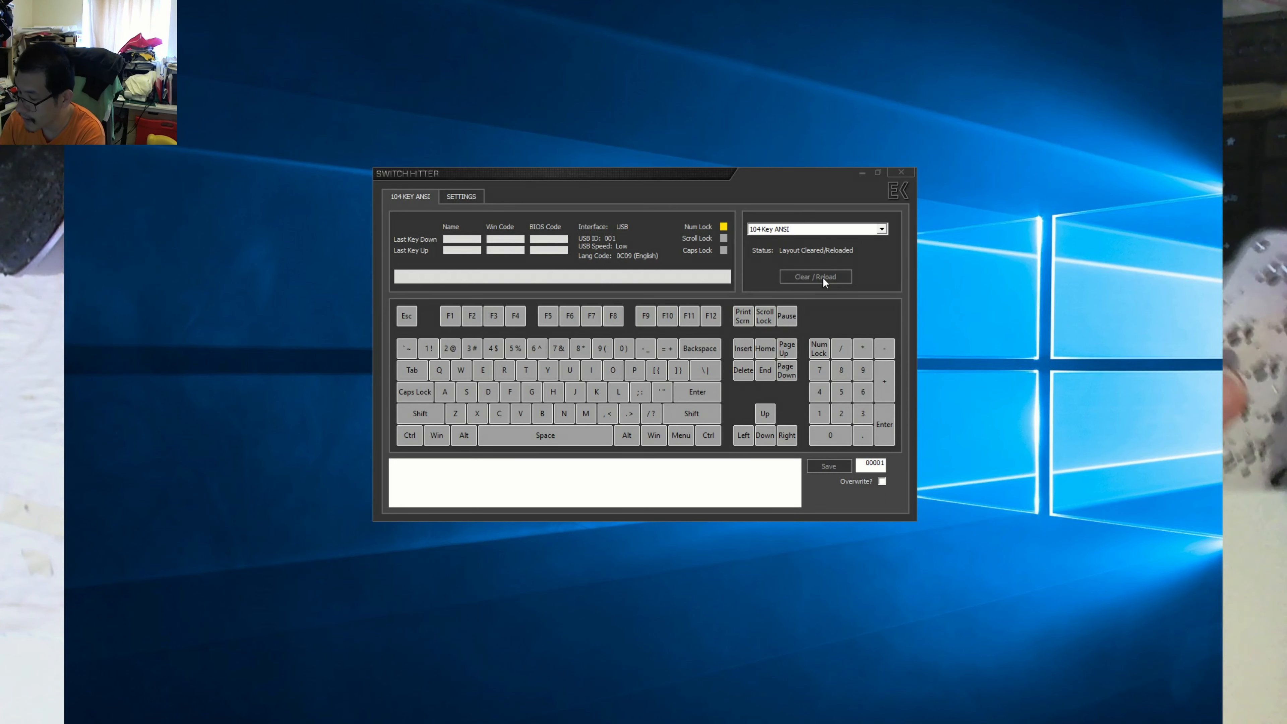
Retest keys 1 through 0 so 1 and 3–0 register green while 2 is flagged red for chatter.
{"action": "key", "text": "1"}
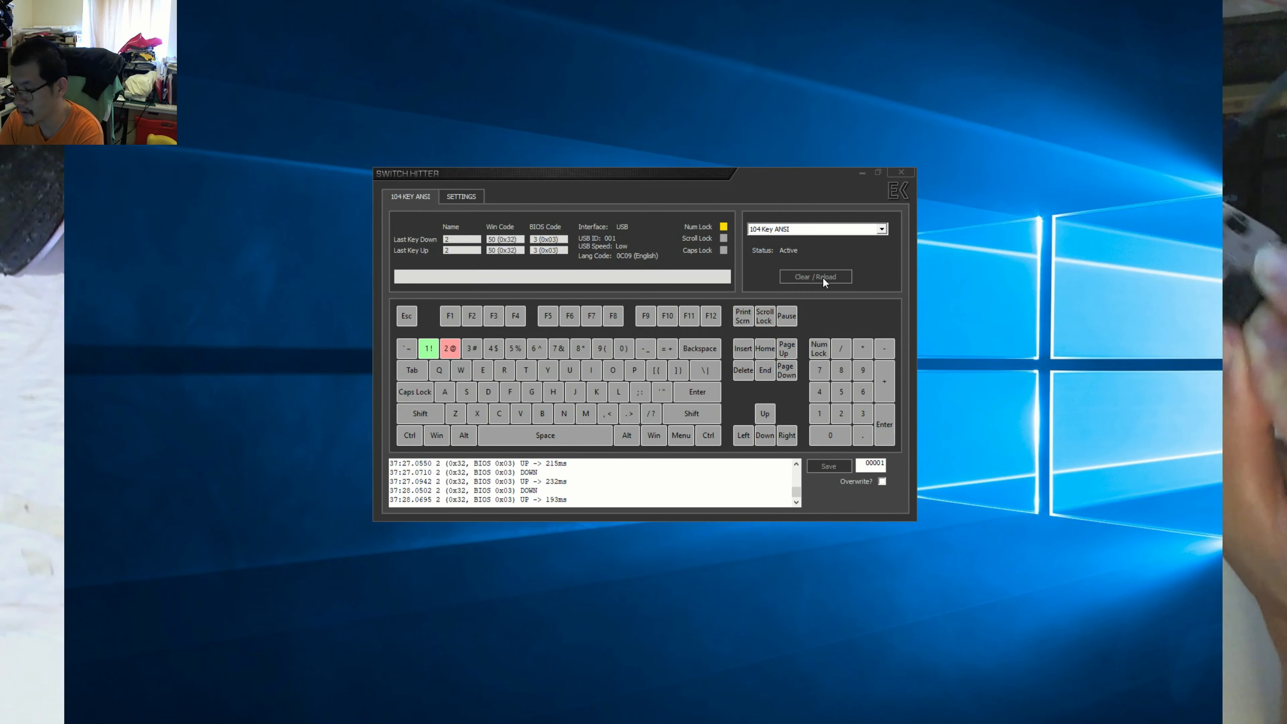
{"action": "key", "text": "3"}
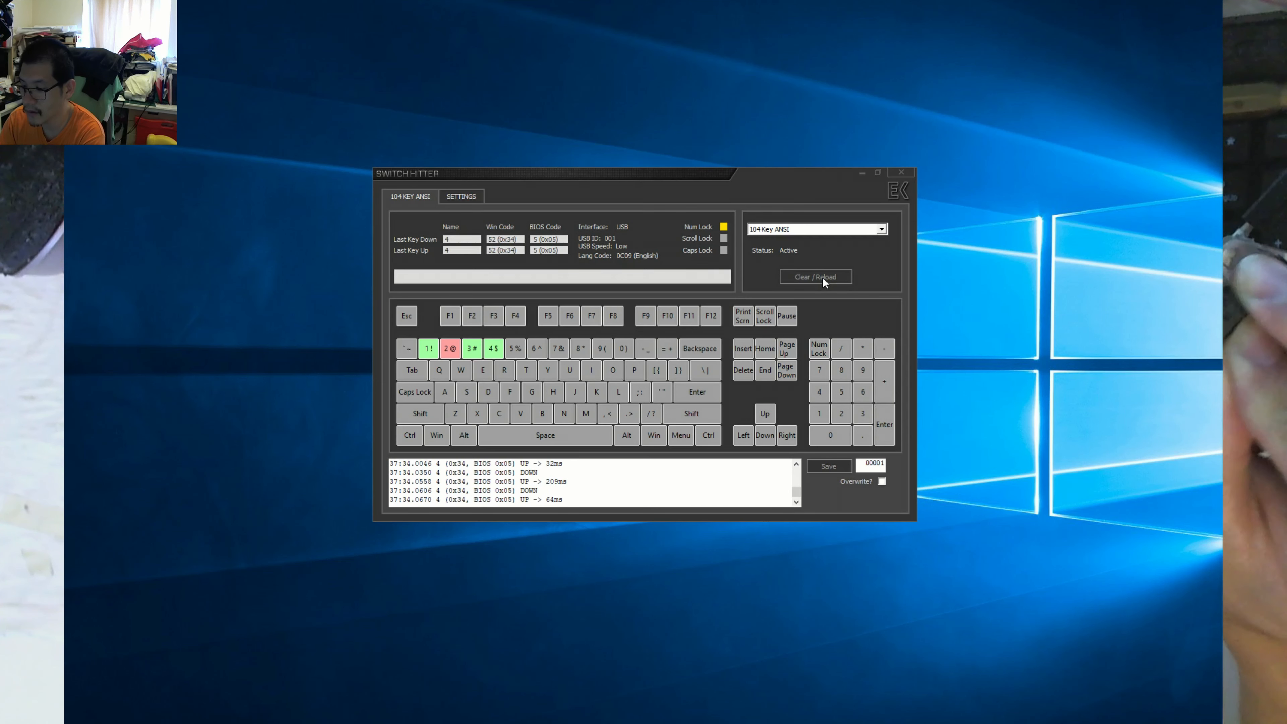
{"action": "key", "text": "5"}
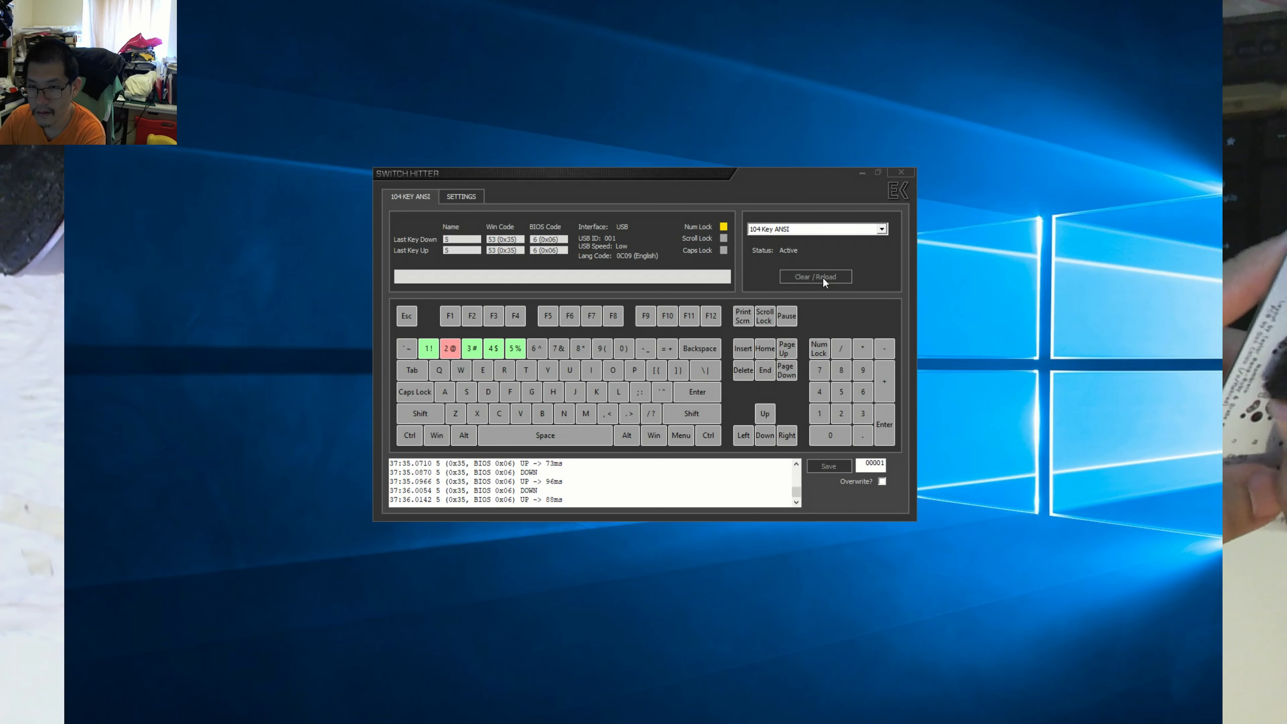
{"action": "key", "text": "6"}
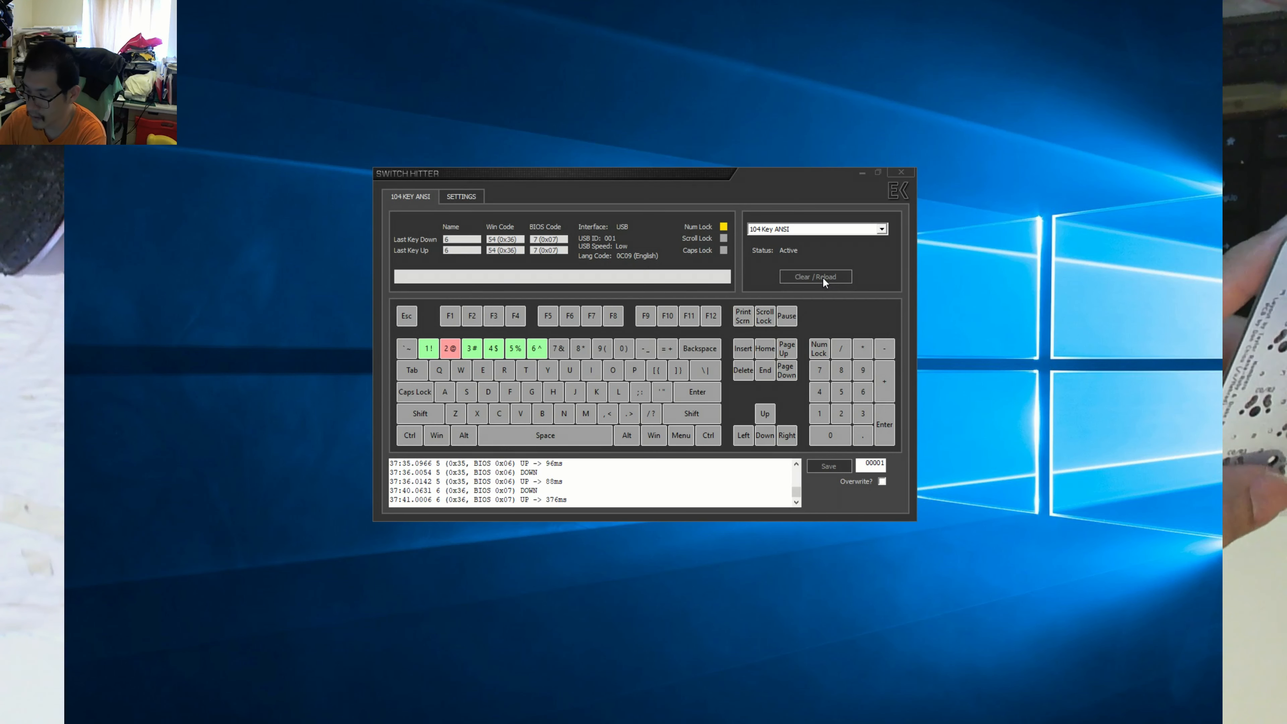
{"action": "key", "text": "7"}
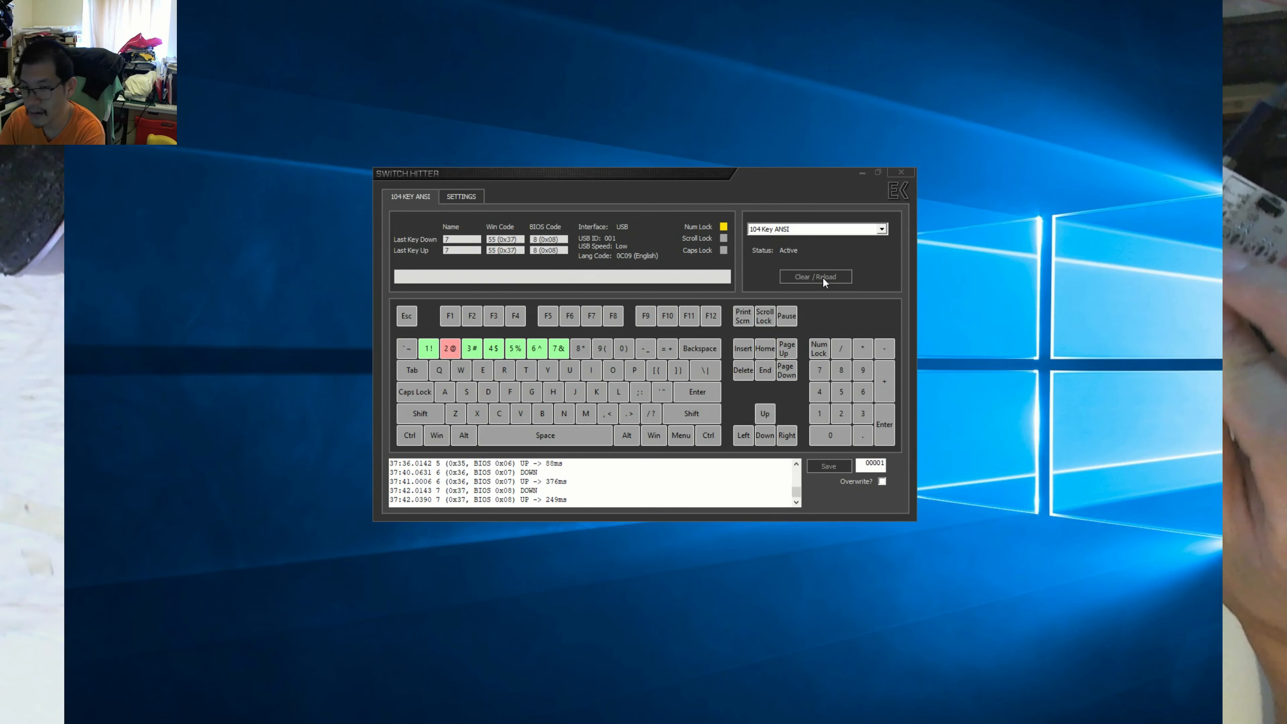
{"action": "key", "text": "8"}
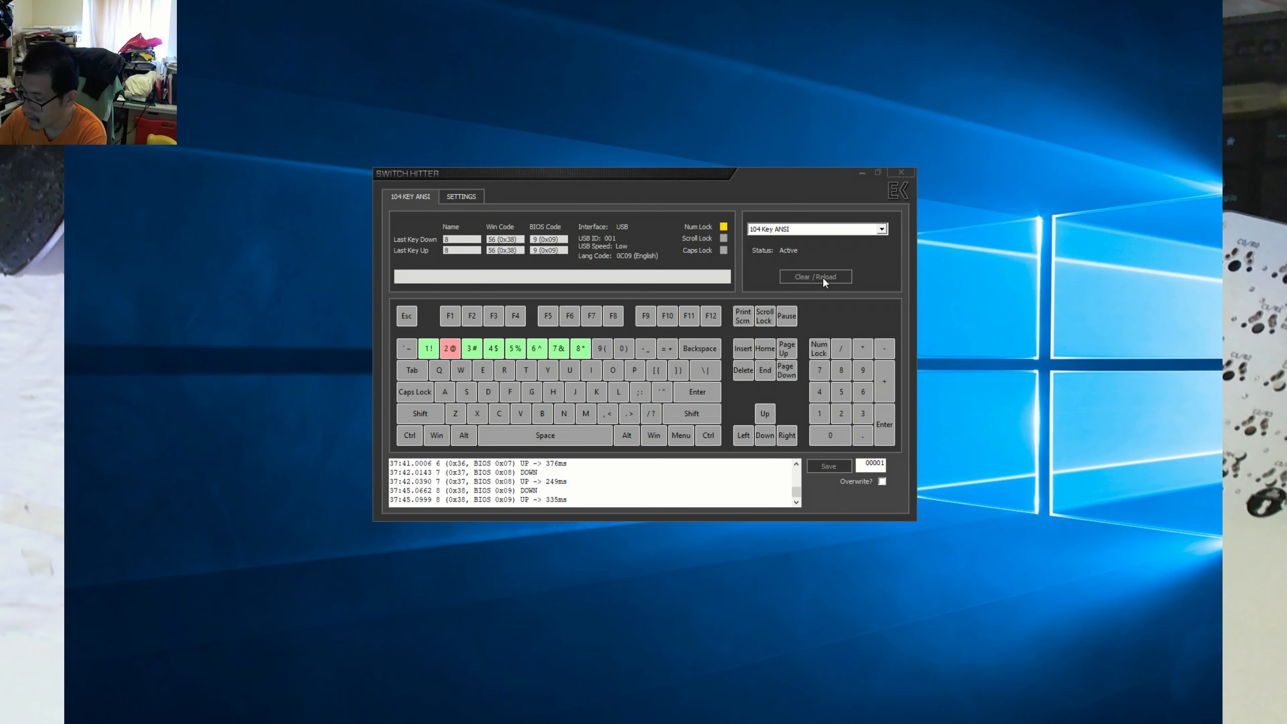
{"action": "key", "text": "9"}
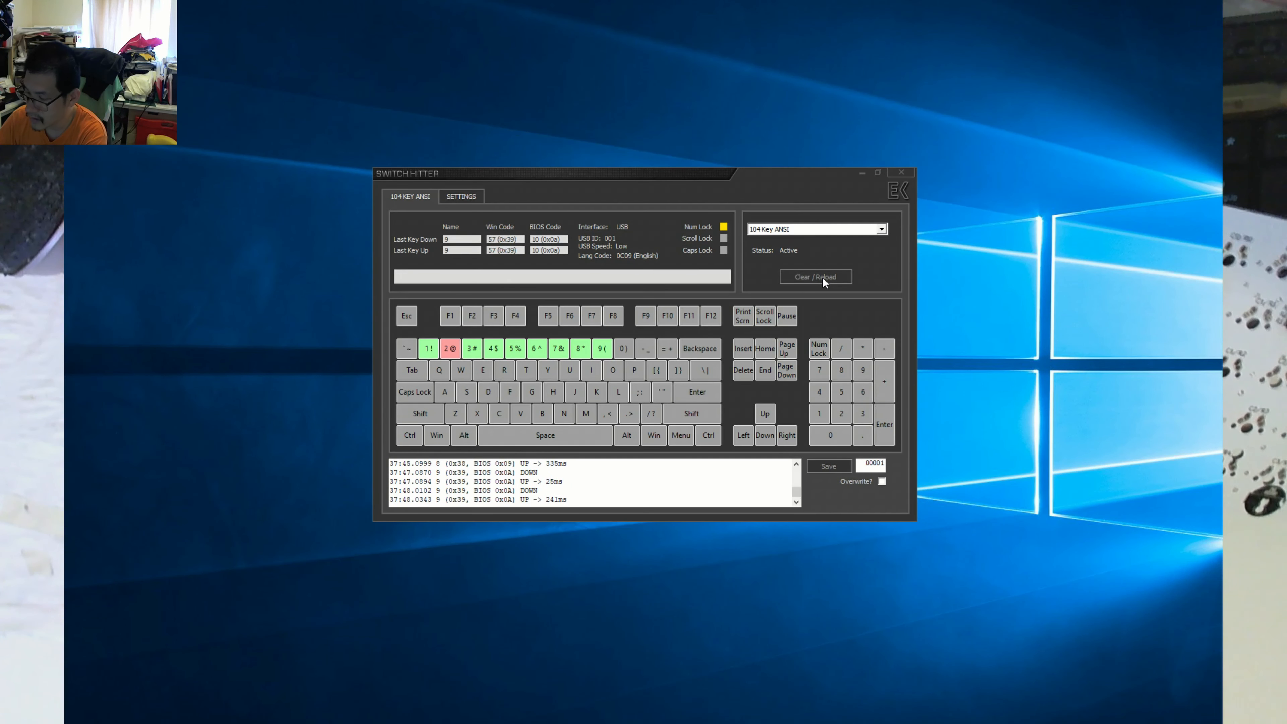
{"action": "key", "text": "0"}
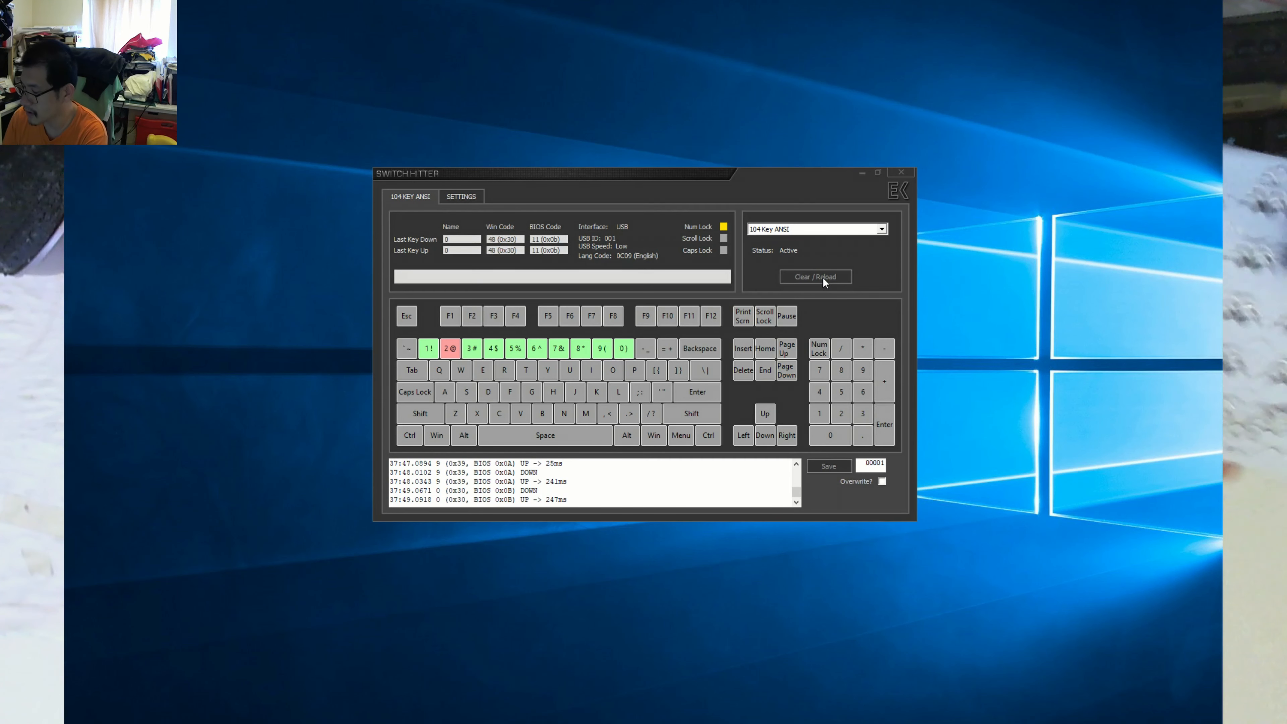